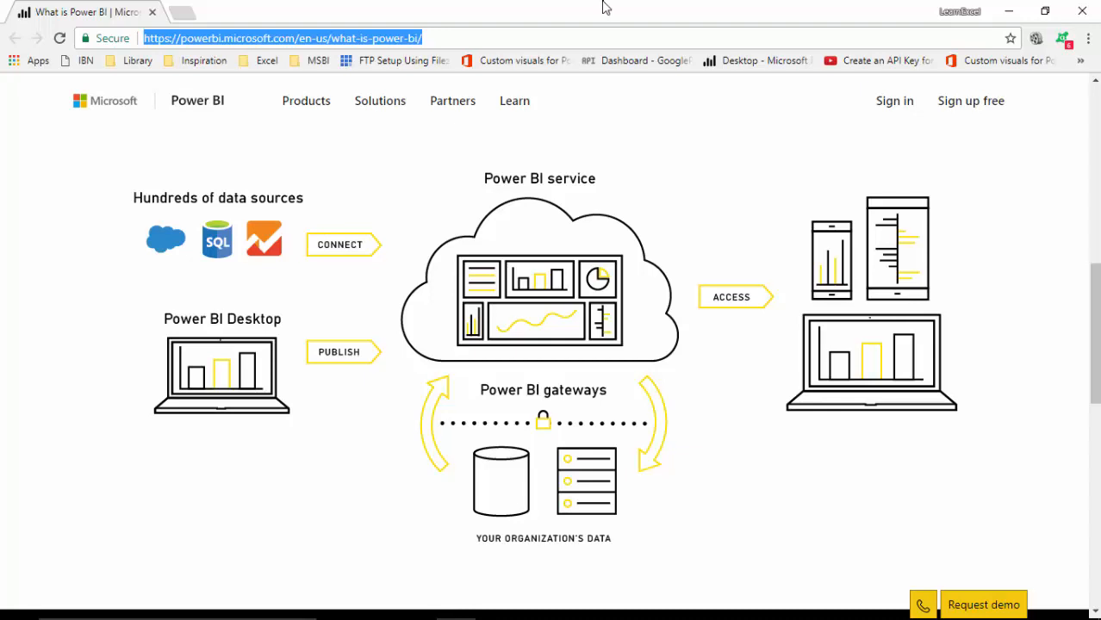
pyautogui.moveTo(177, 214)
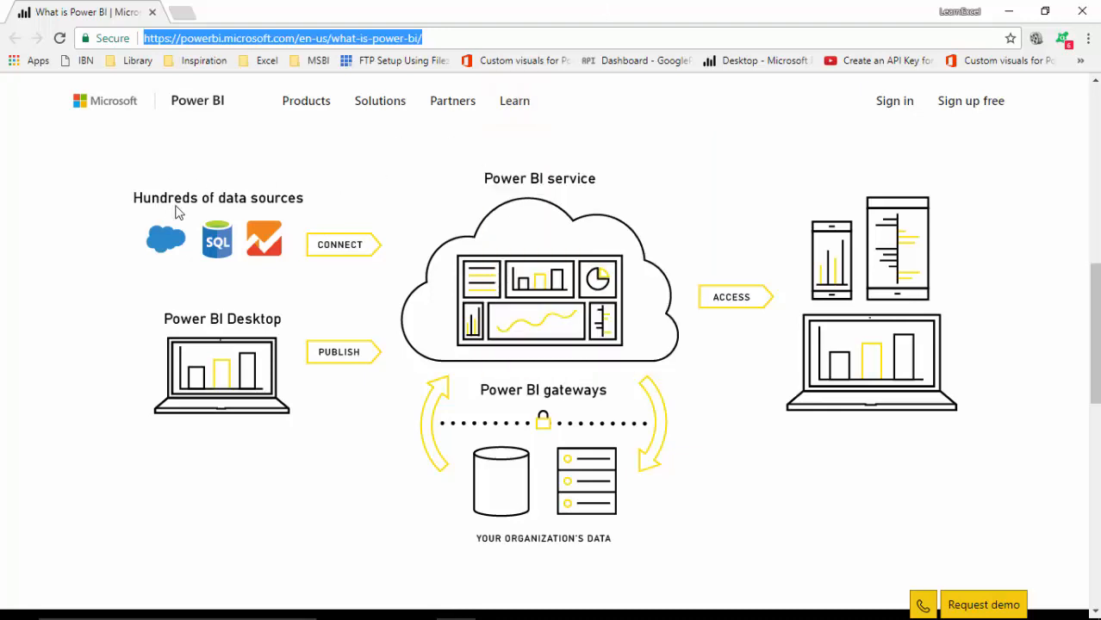
pyautogui.moveTo(159, 314)
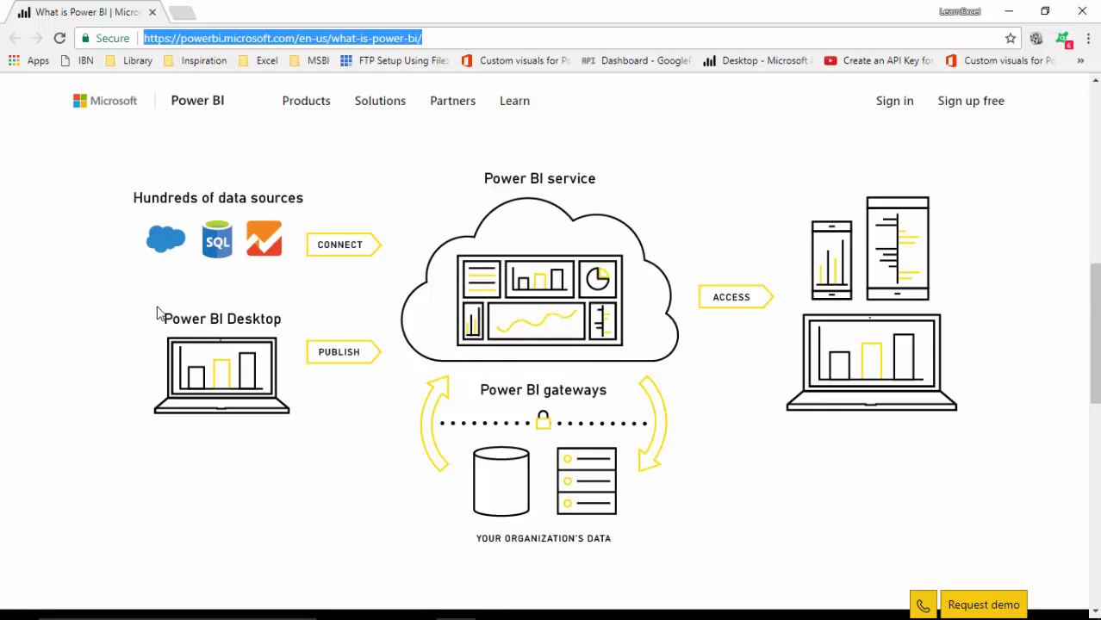
pyautogui.moveTo(312, 369)
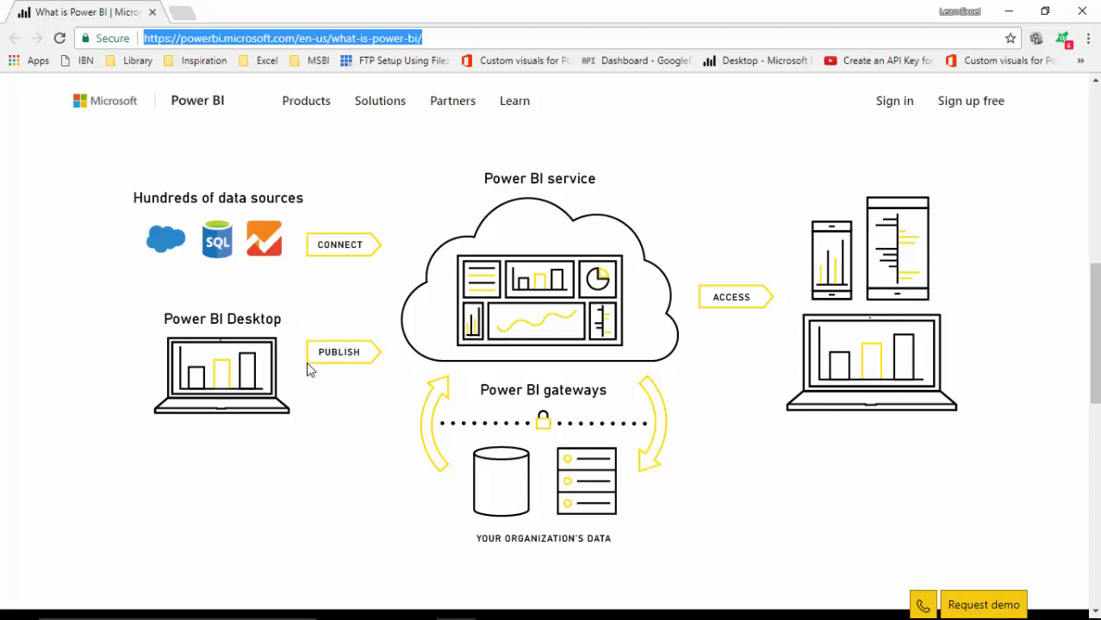
pyautogui.moveTo(553, 181)
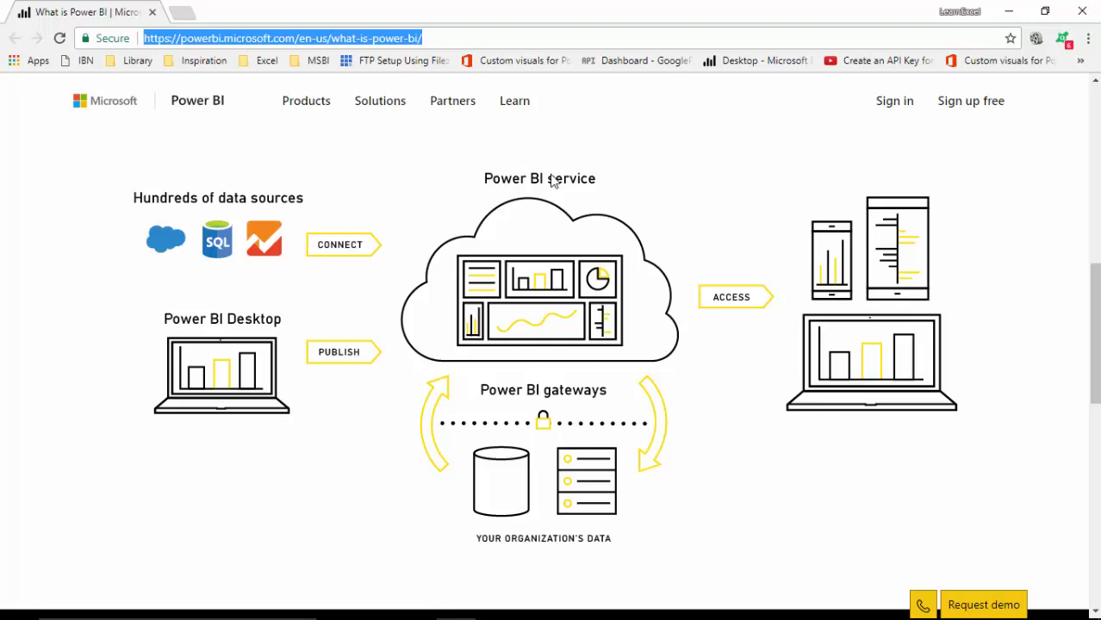
pyautogui.moveTo(627, 162)
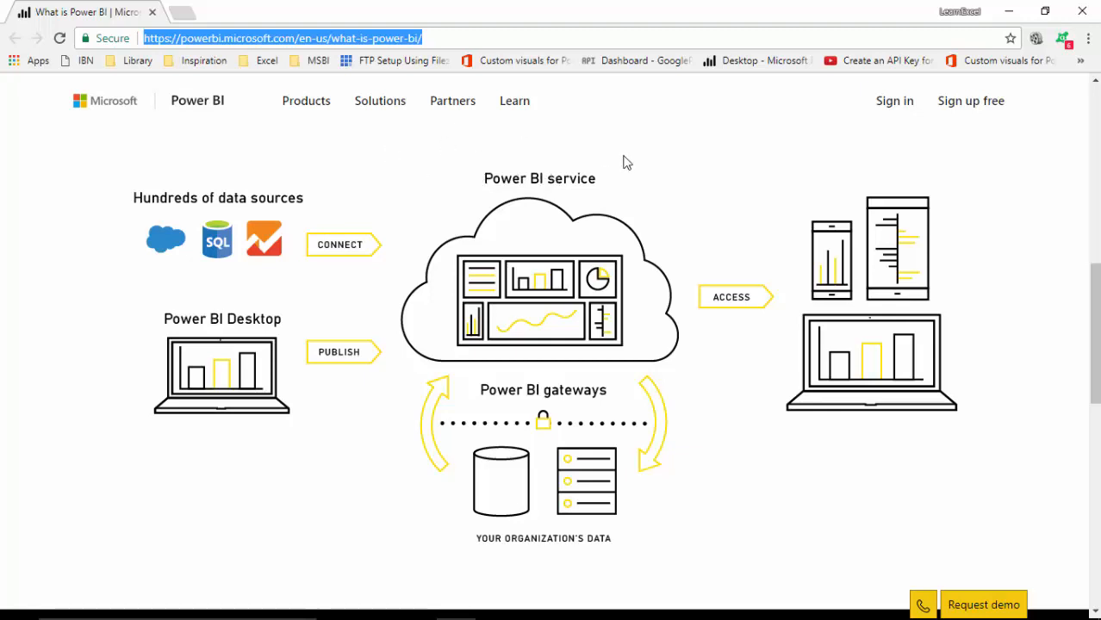
pyautogui.moveTo(469, 224)
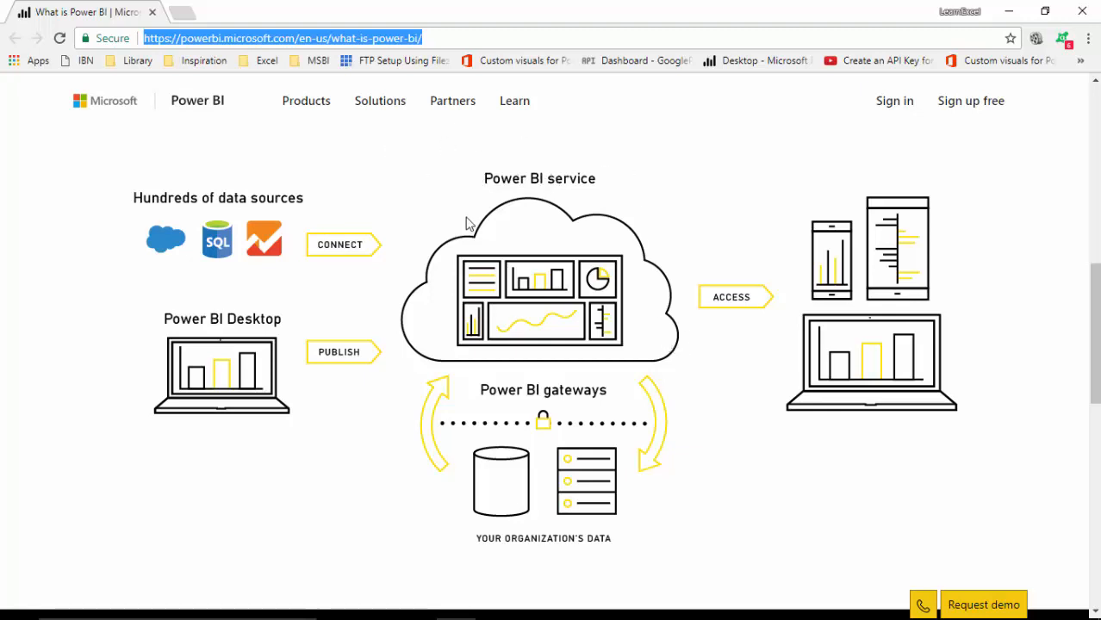
pyautogui.moveTo(124, 171)
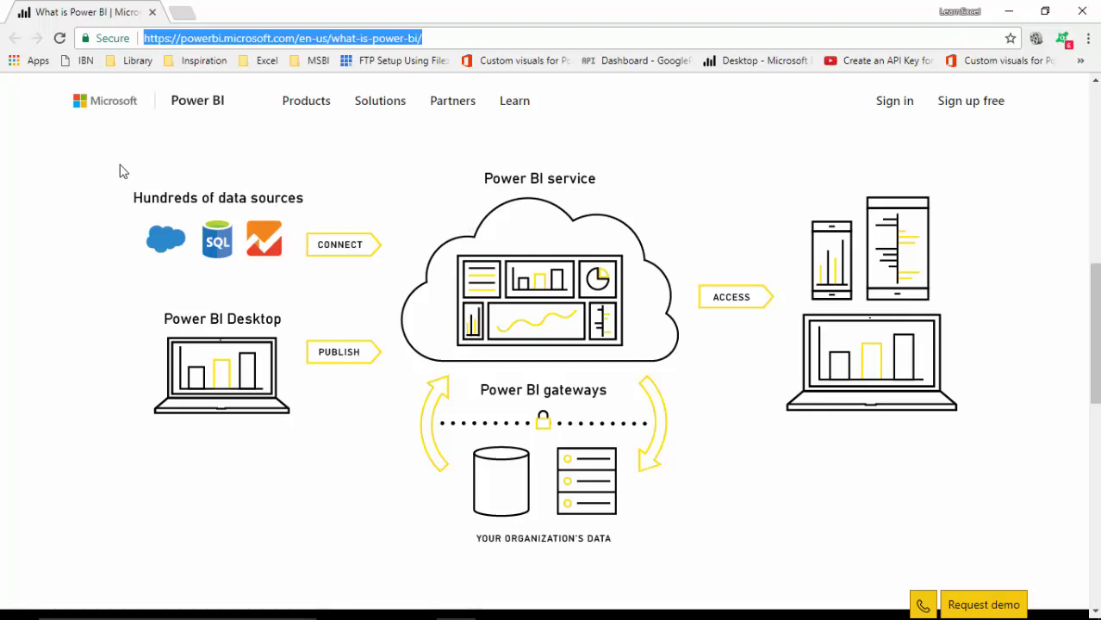
pyautogui.moveTo(134, 190)
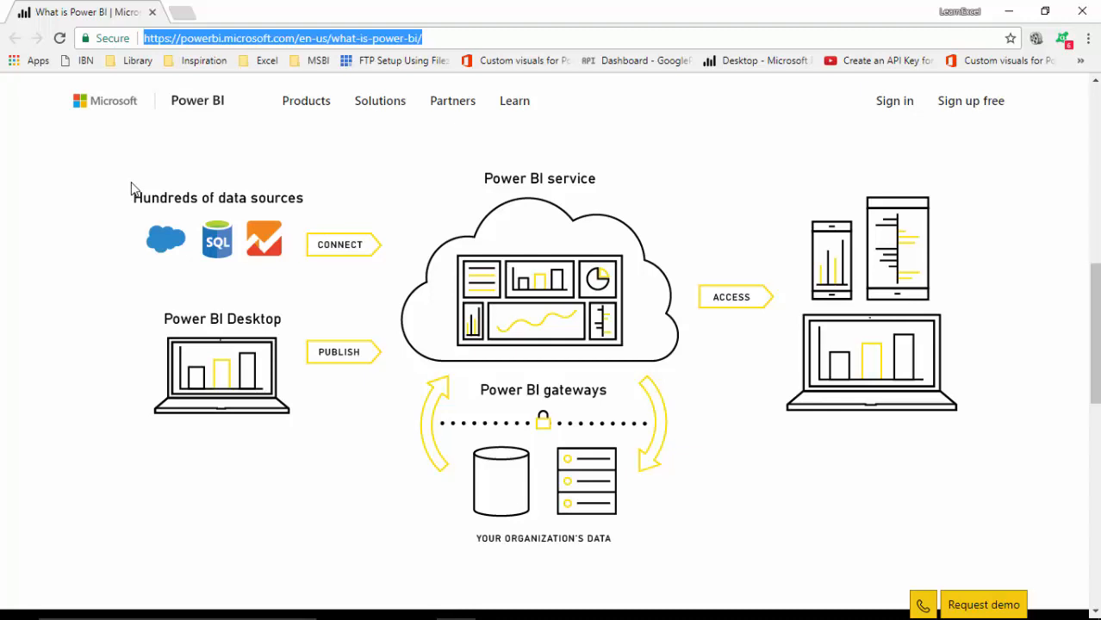
pyautogui.moveTo(324, 350)
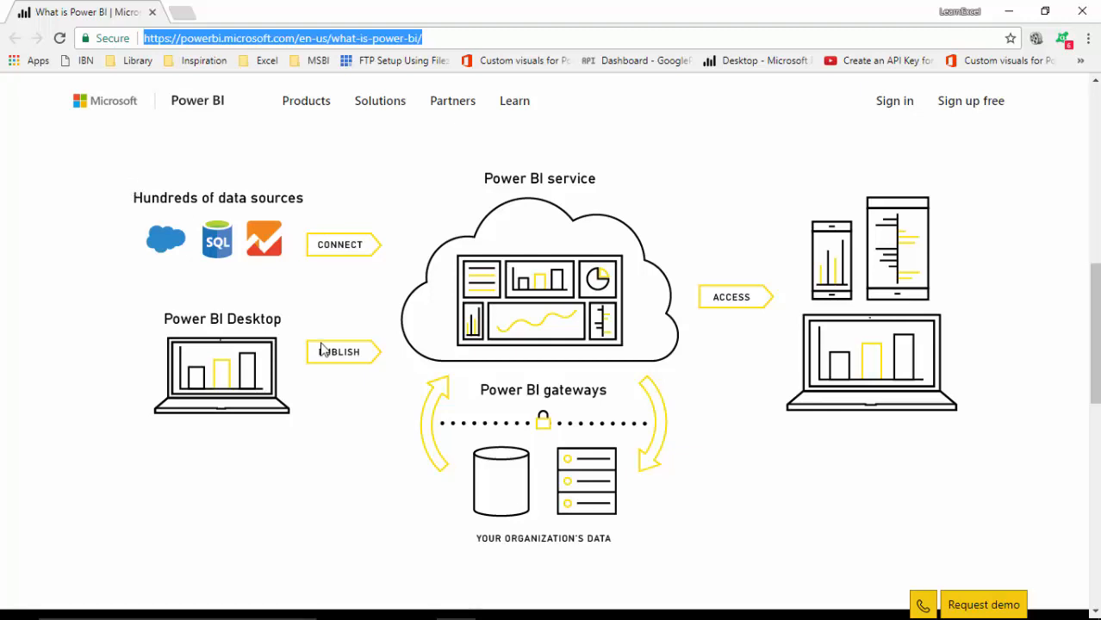
pyautogui.moveTo(376, 410)
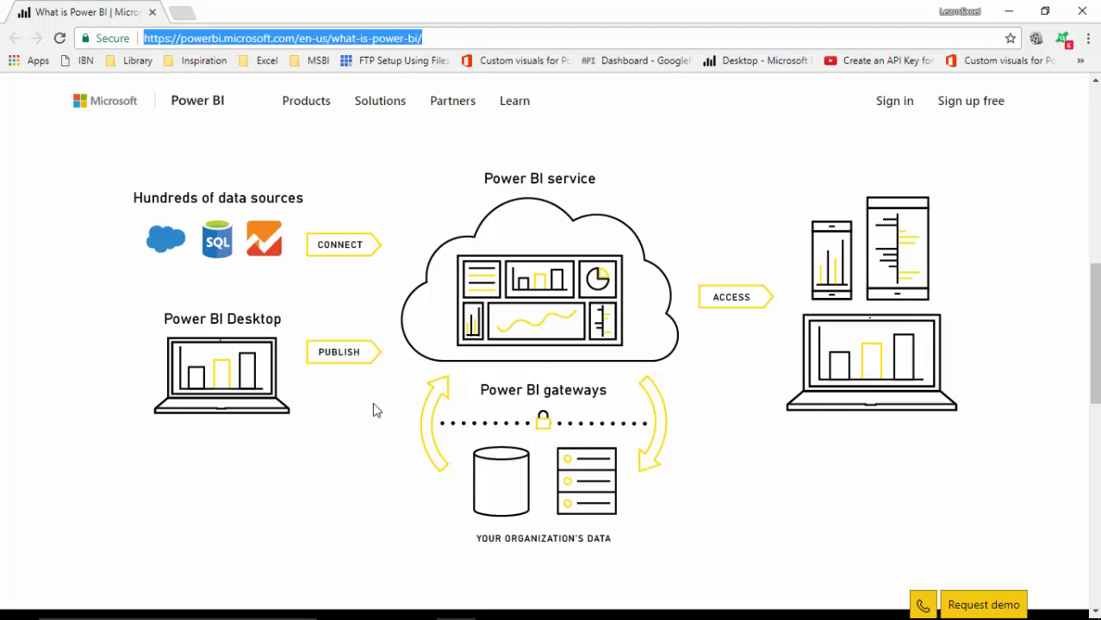
pyautogui.moveTo(302, 274)
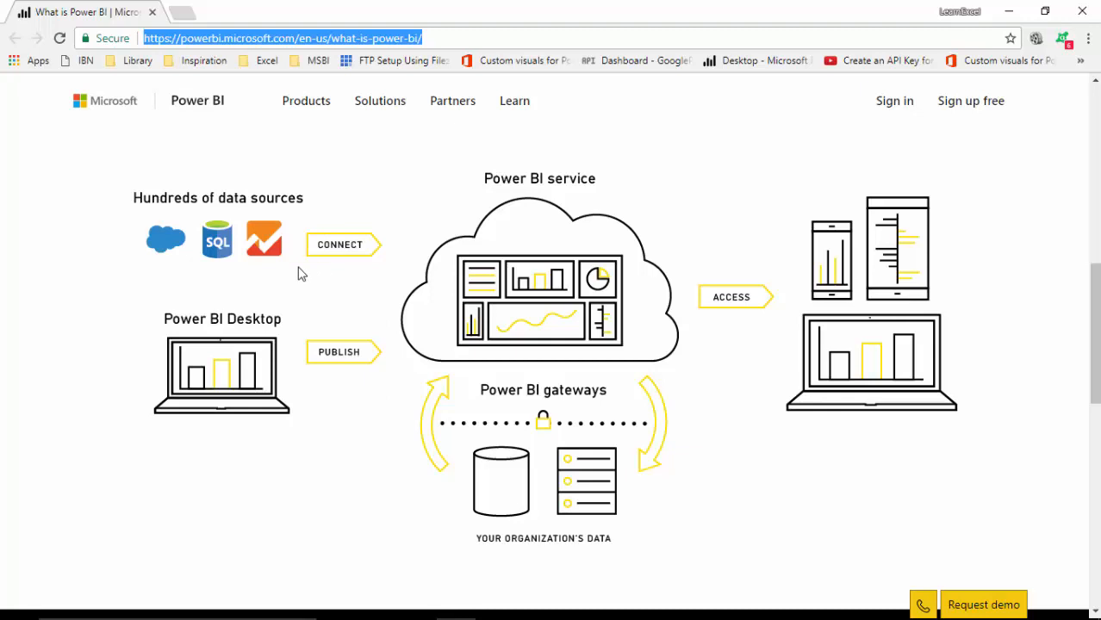
pyautogui.moveTo(172, 317)
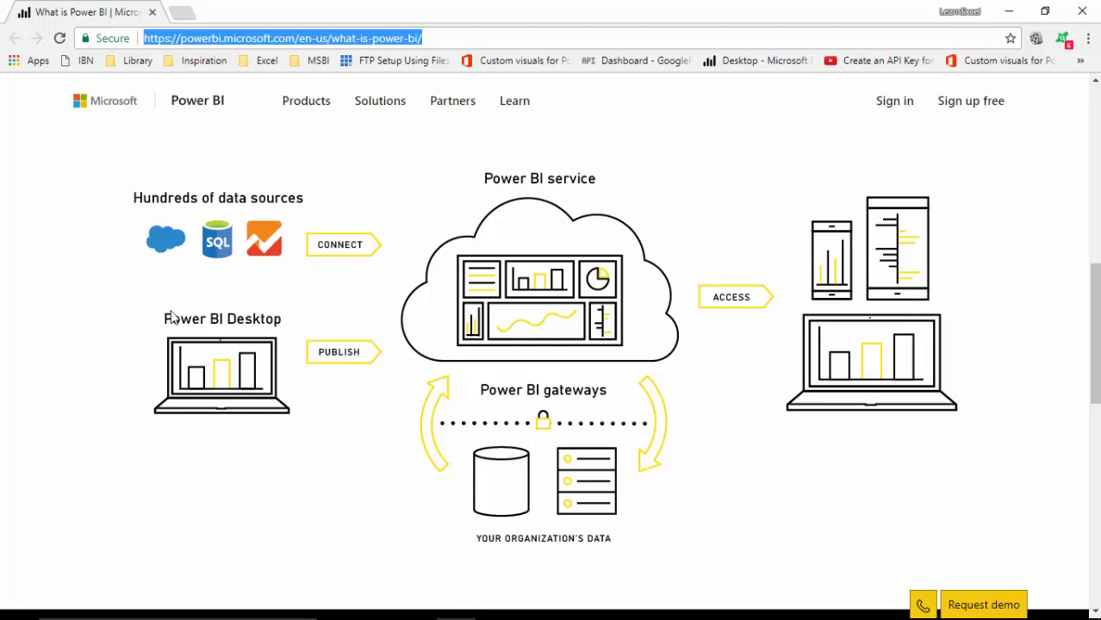
pyautogui.moveTo(248, 383)
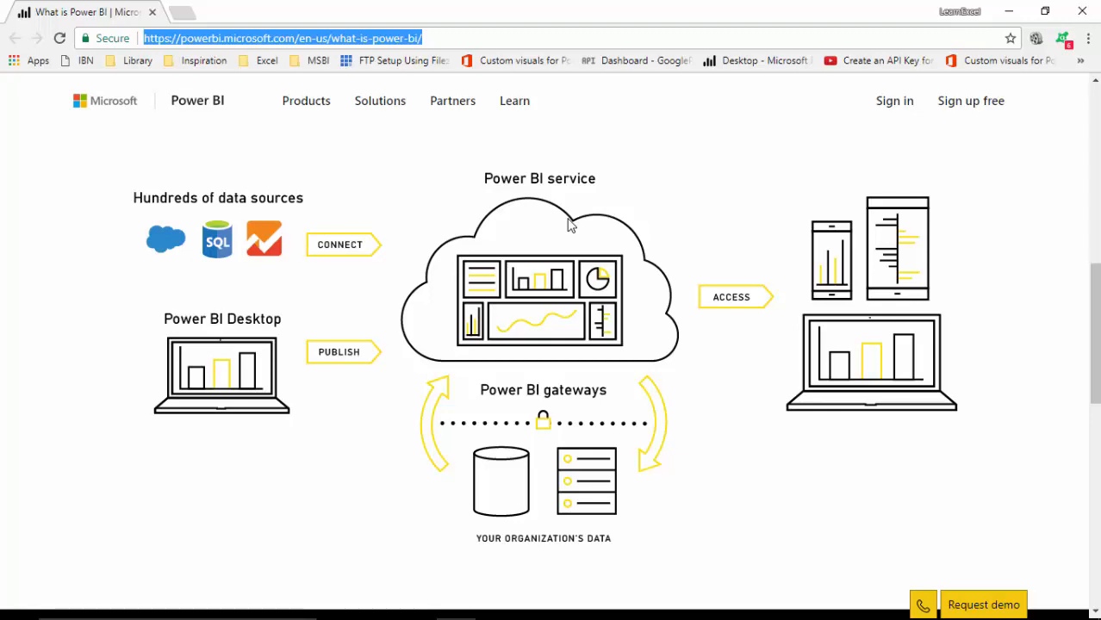
pyautogui.moveTo(714, 293)
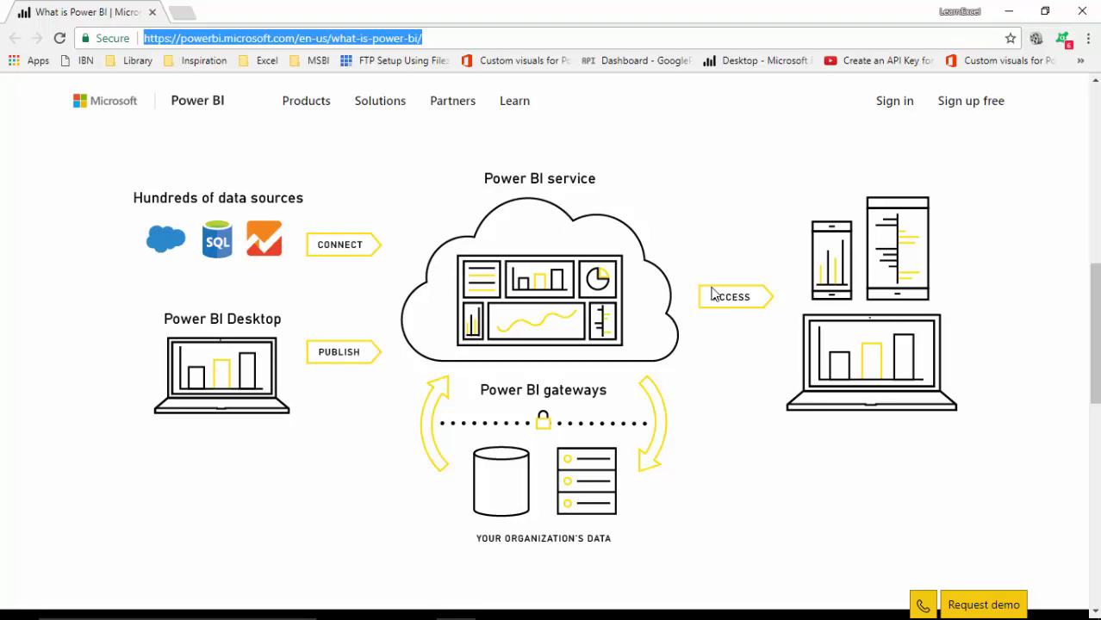
pyautogui.moveTo(820, 223)
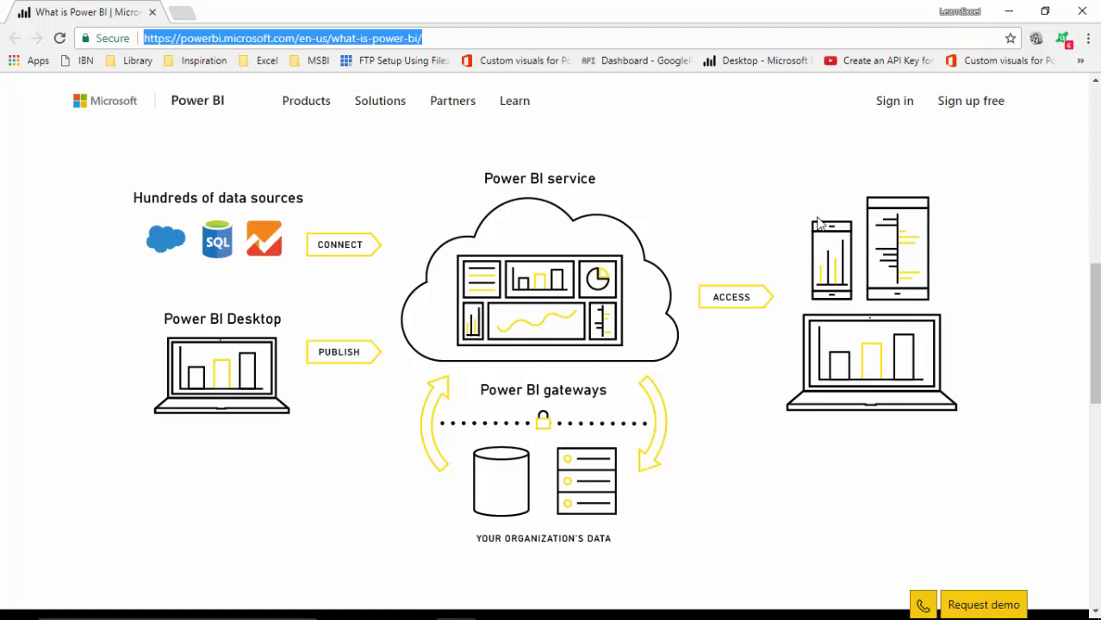
pyautogui.moveTo(855, 260)
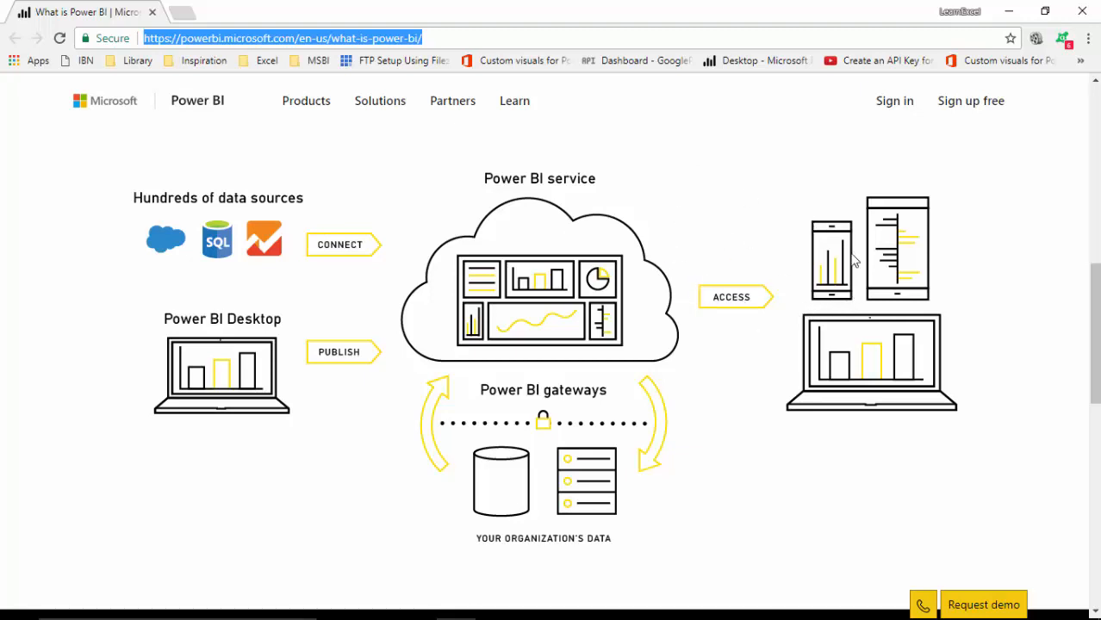
pyautogui.moveTo(949, 162)
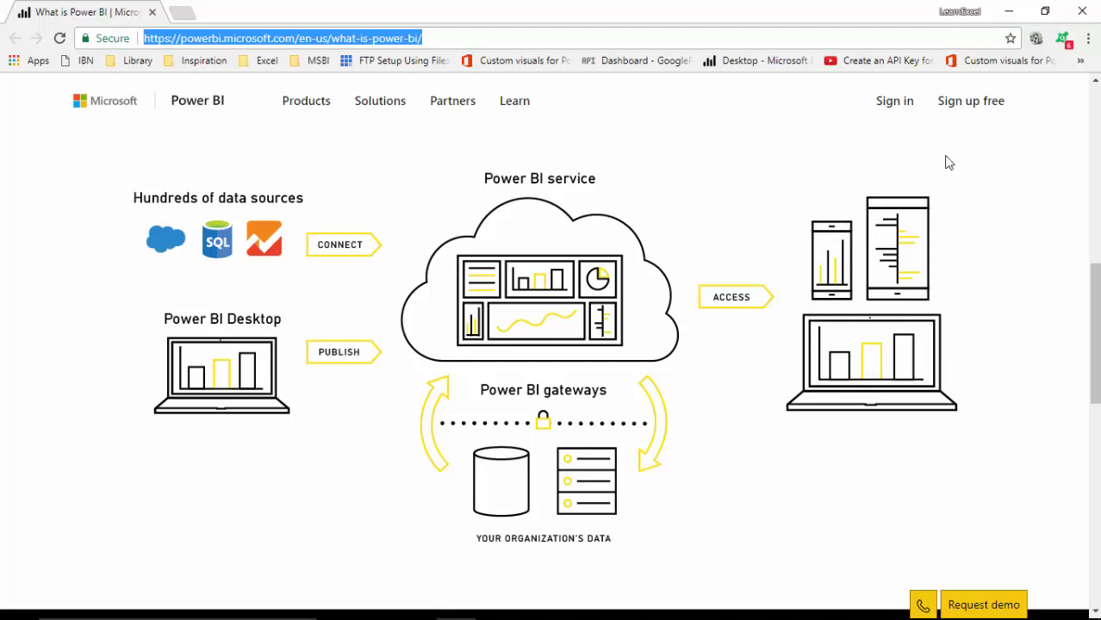
pyautogui.moveTo(670, 336)
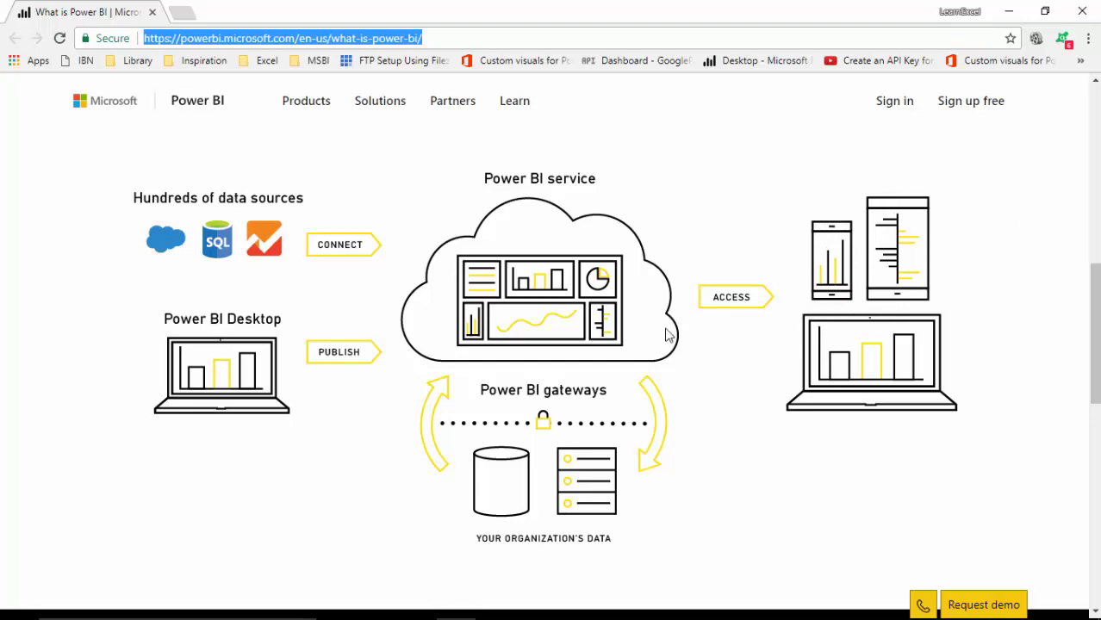
pyautogui.moveTo(837, 287)
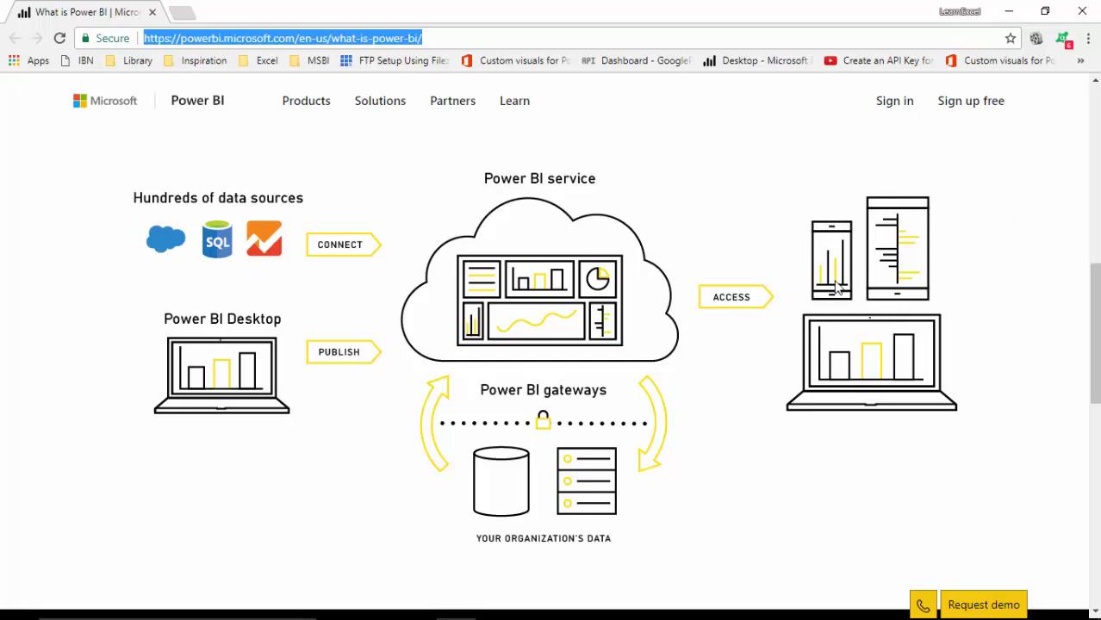
pyautogui.moveTo(517, 503)
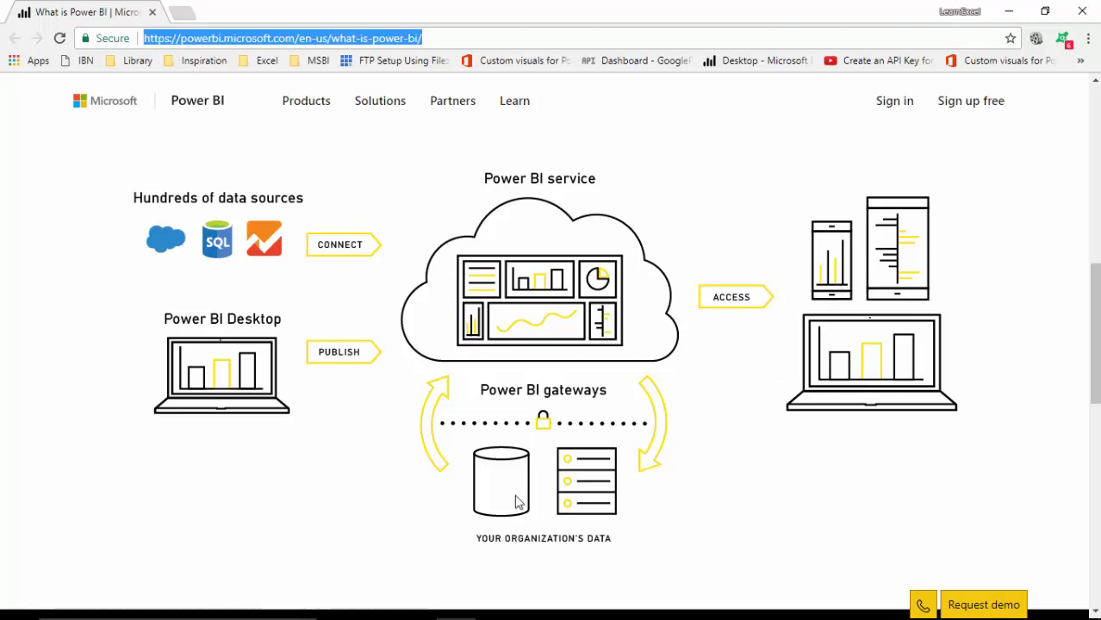
pyautogui.moveTo(816, 420)
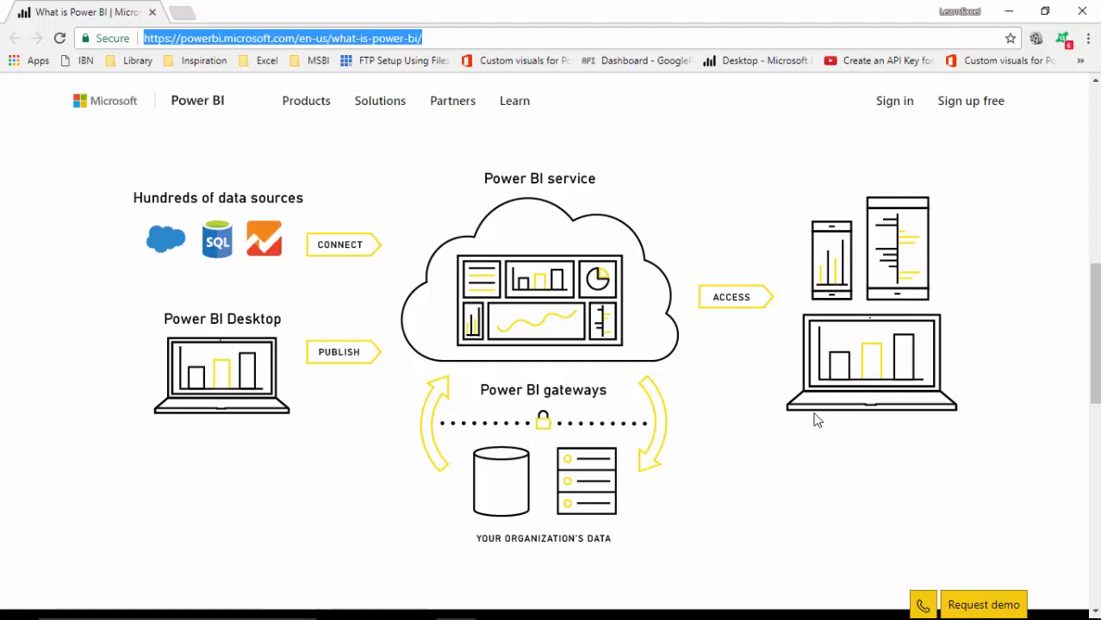
pyautogui.moveTo(589, 407)
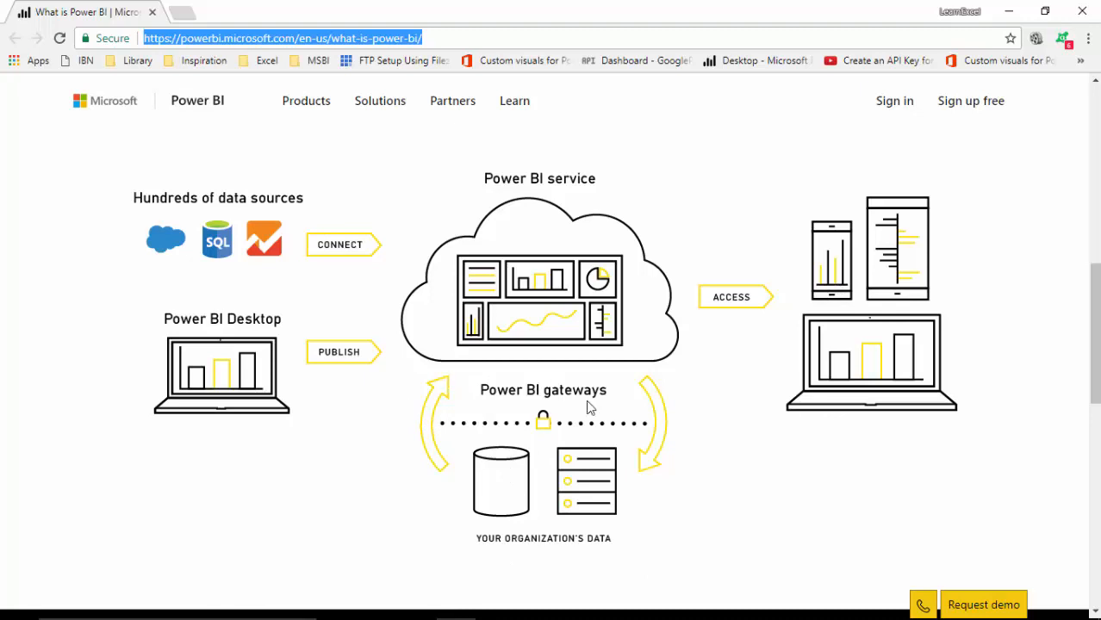
pyautogui.moveTo(440, 392)
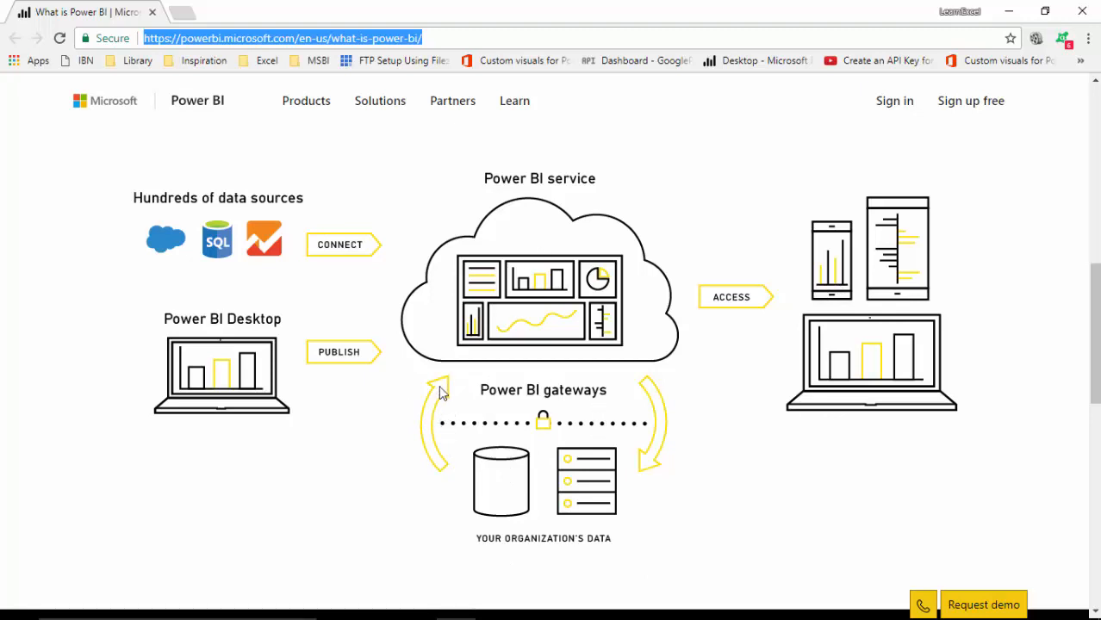
pyautogui.moveTo(428, 497)
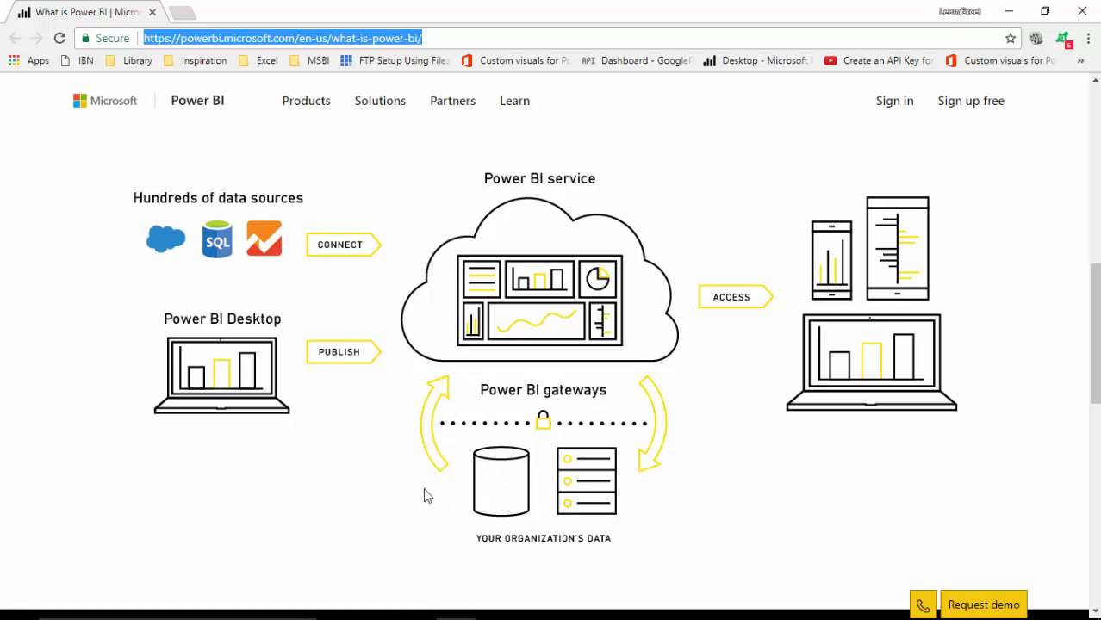
pyautogui.moveTo(496, 469)
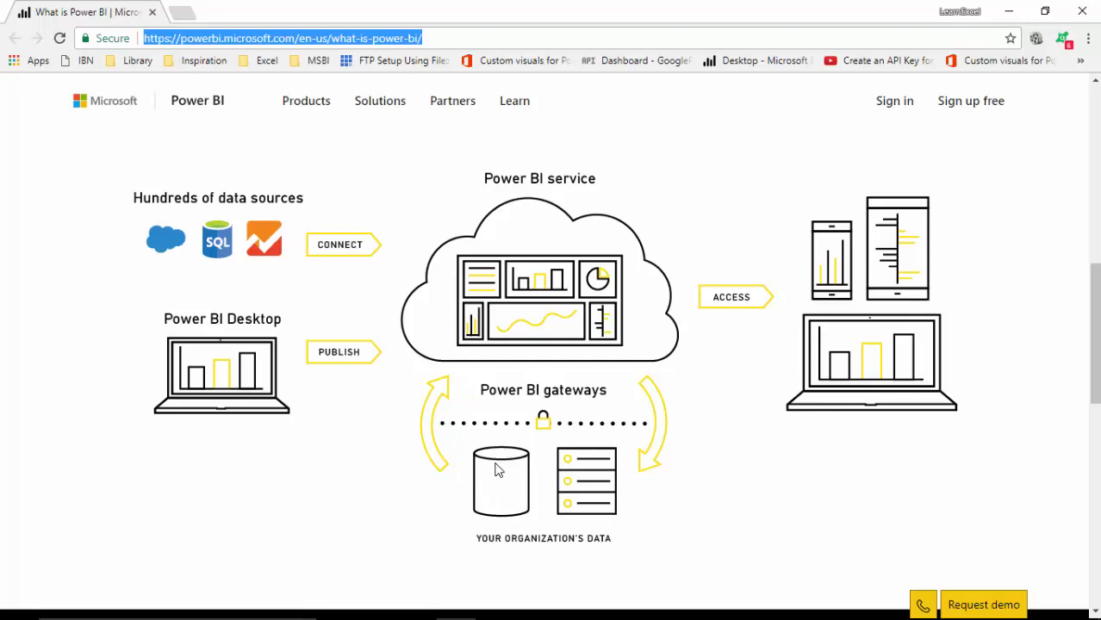
pyautogui.moveTo(469, 389)
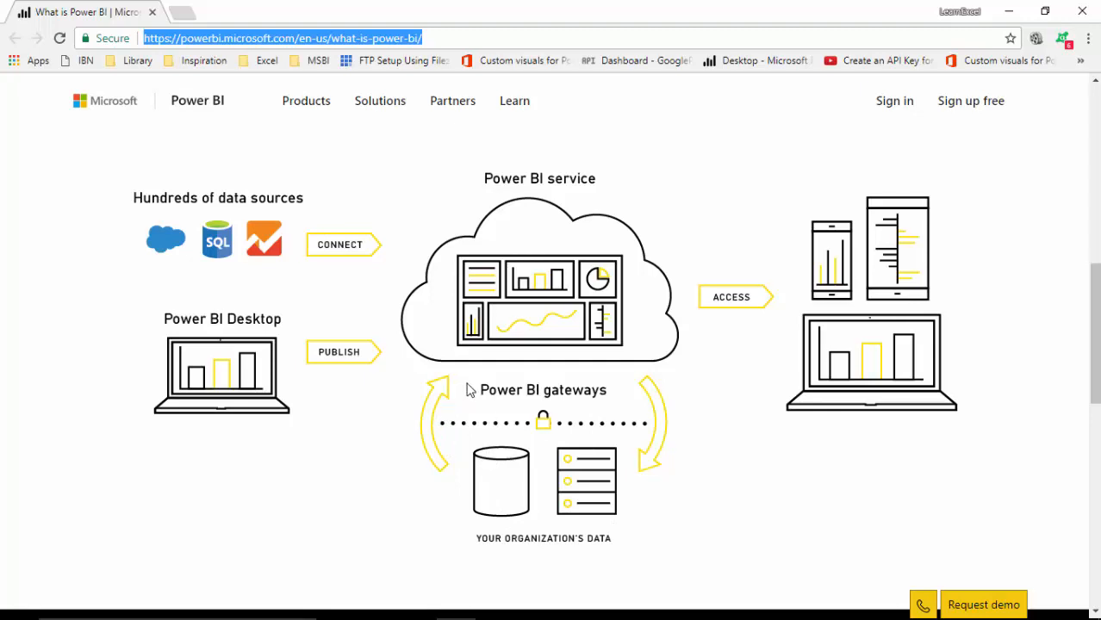
pyautogui.moveTo(627, 410)
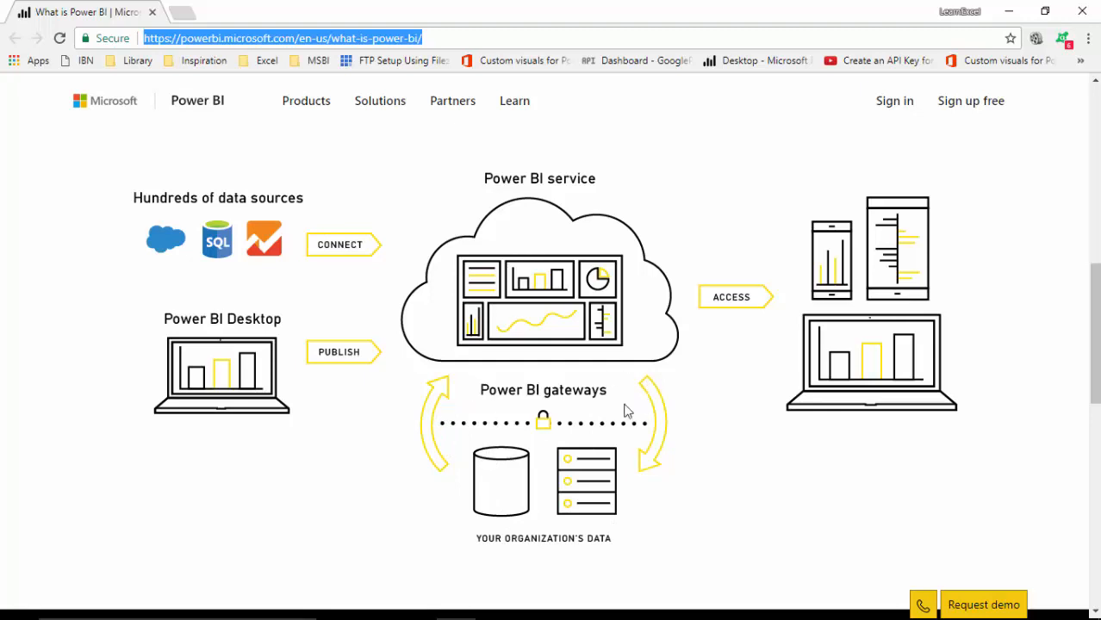
pyautogui.moveTo(491, 353)
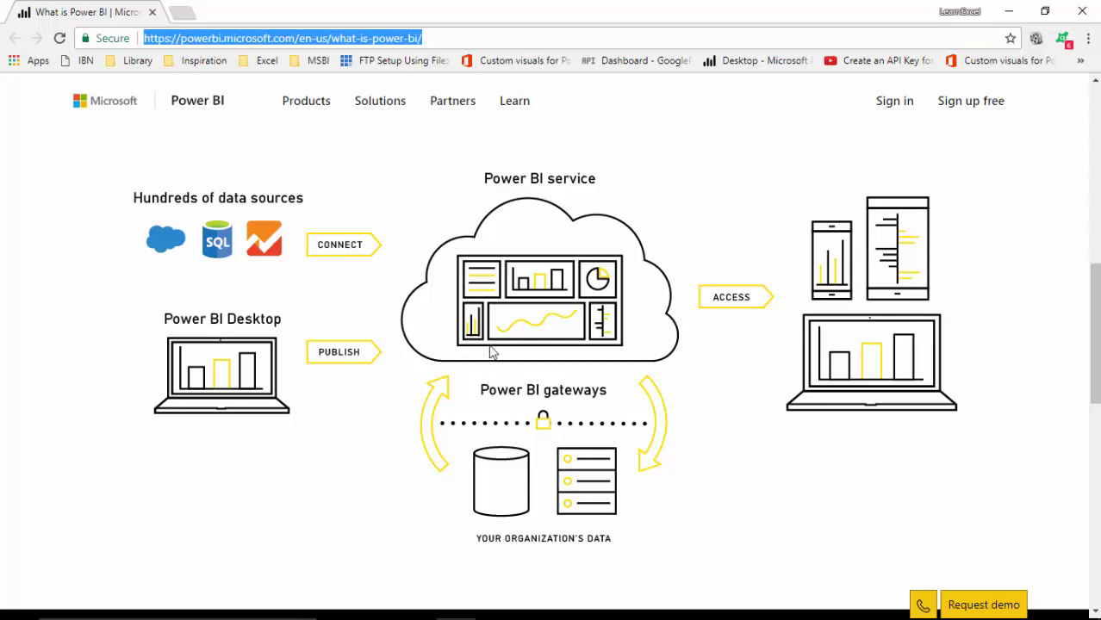